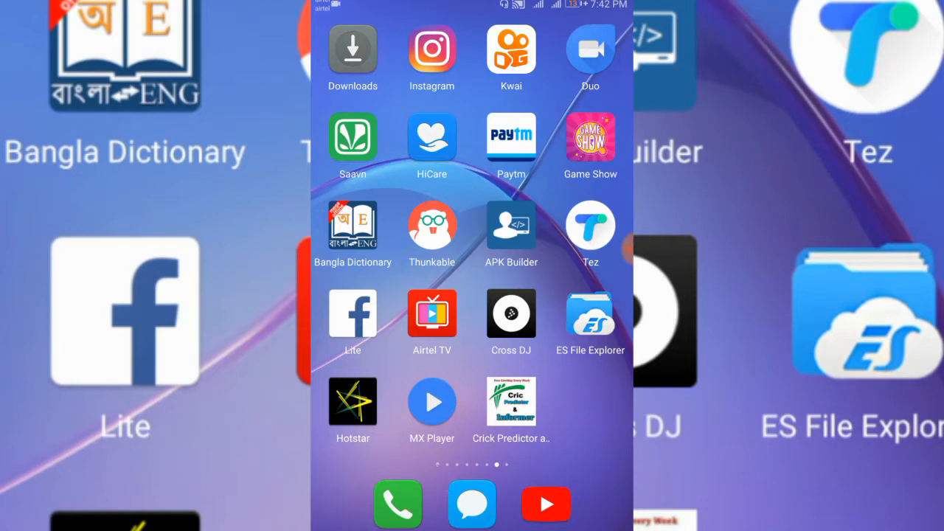
Revisit the Cross DJ Pro download page via recent apps, then launch Cross DJ to its empty decks
left_click(511, 310)
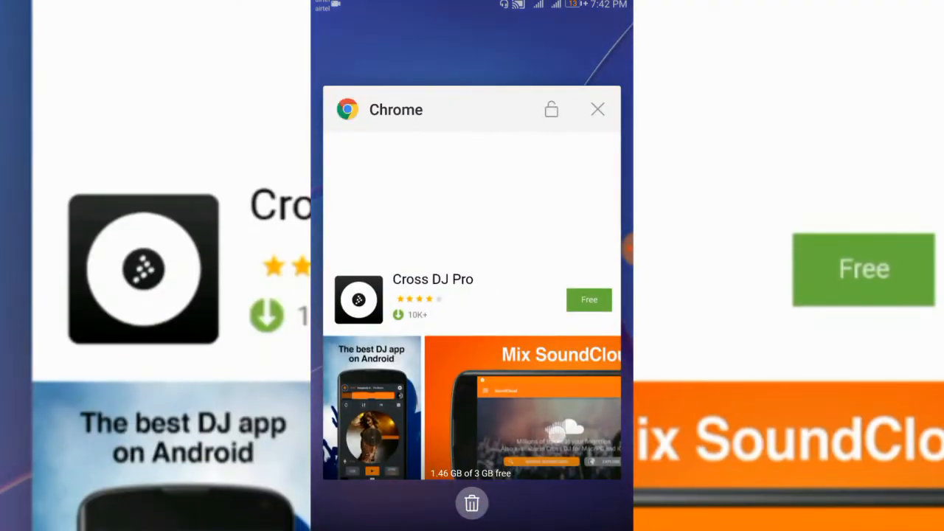
left_click(597, 110)
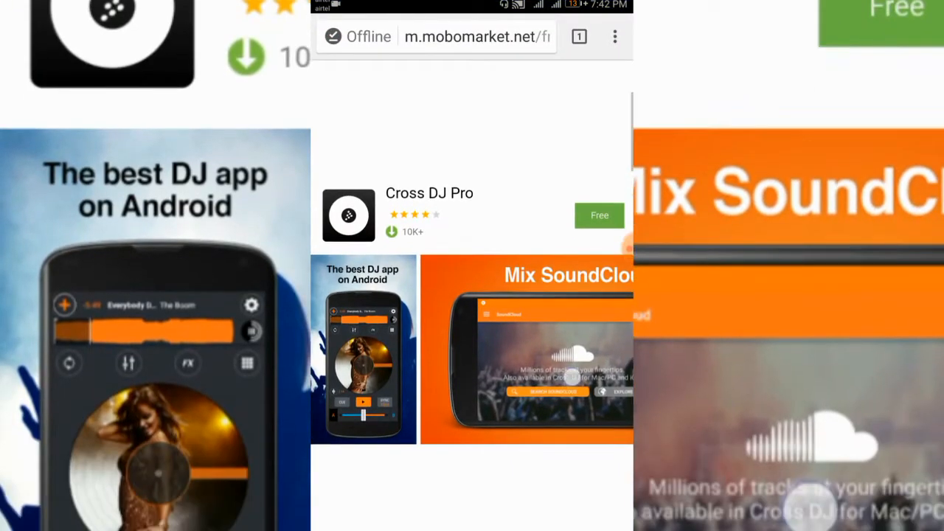
scroll("up", 3)
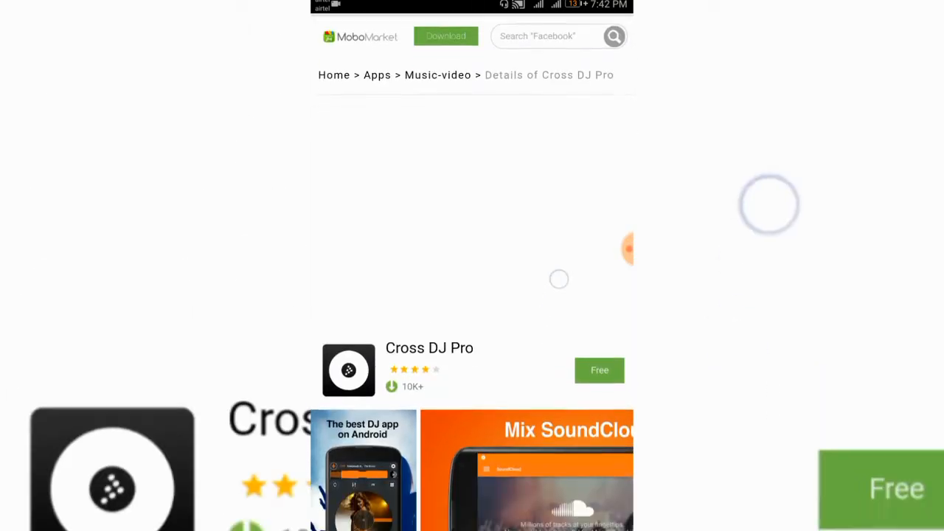
scroll("down", 3)
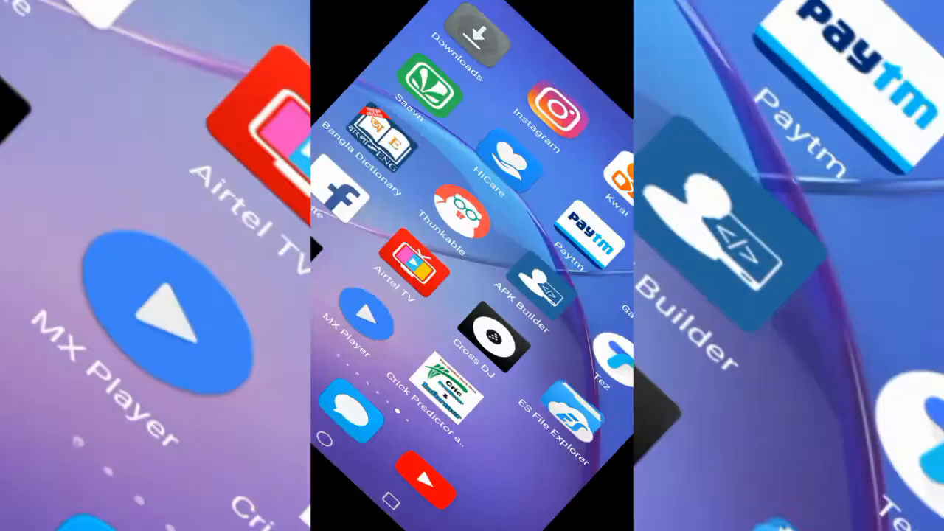
left_click(490, 347)
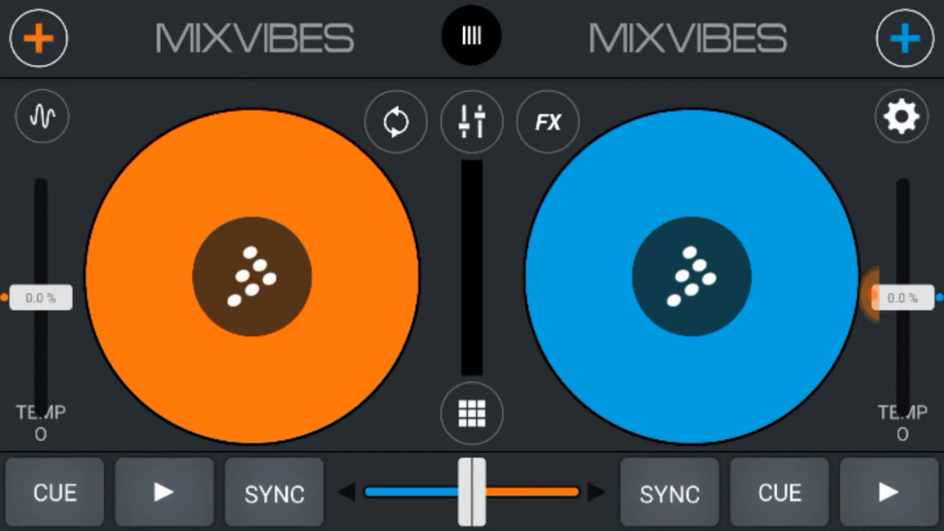
left_click(547, 121)
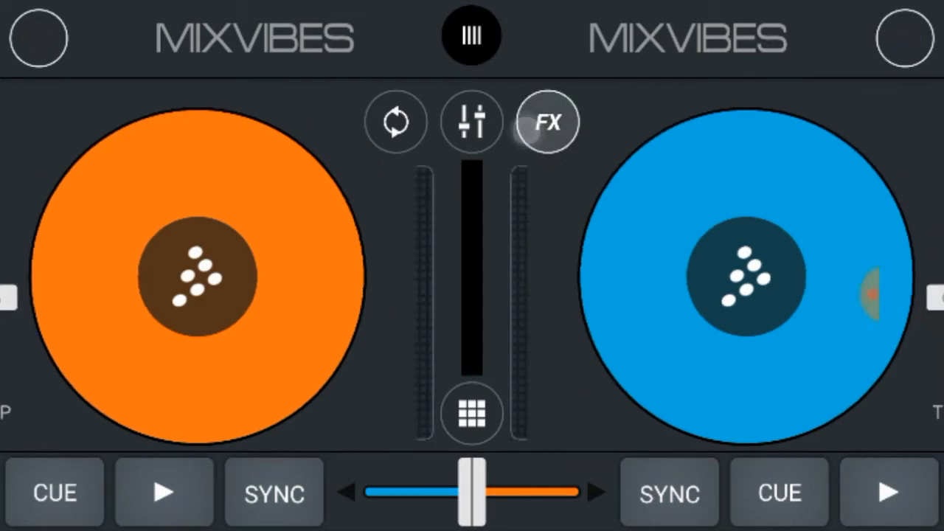
left_click(548, 121)
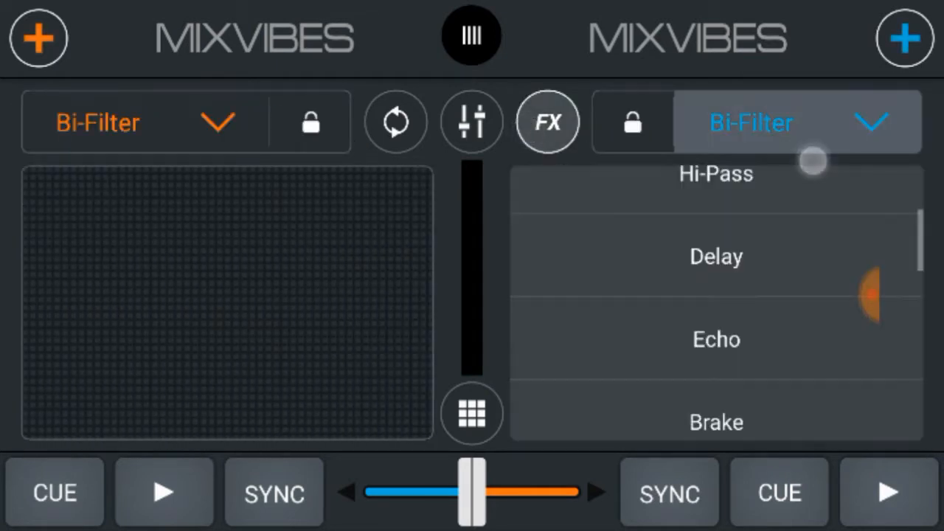
left_click(714, 256)
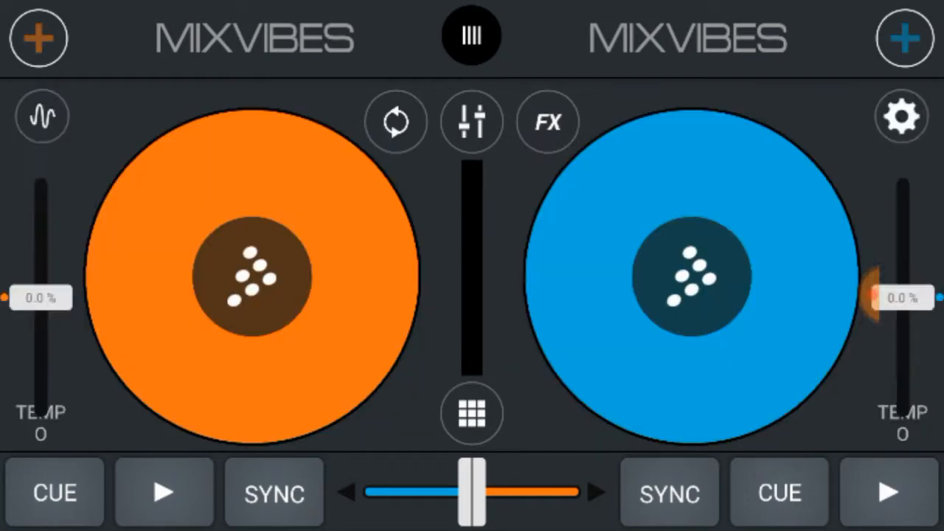
In the EQ mixer boost the blue deck's lows and cut its mids, then show the loop pads
left_click(473, 121)
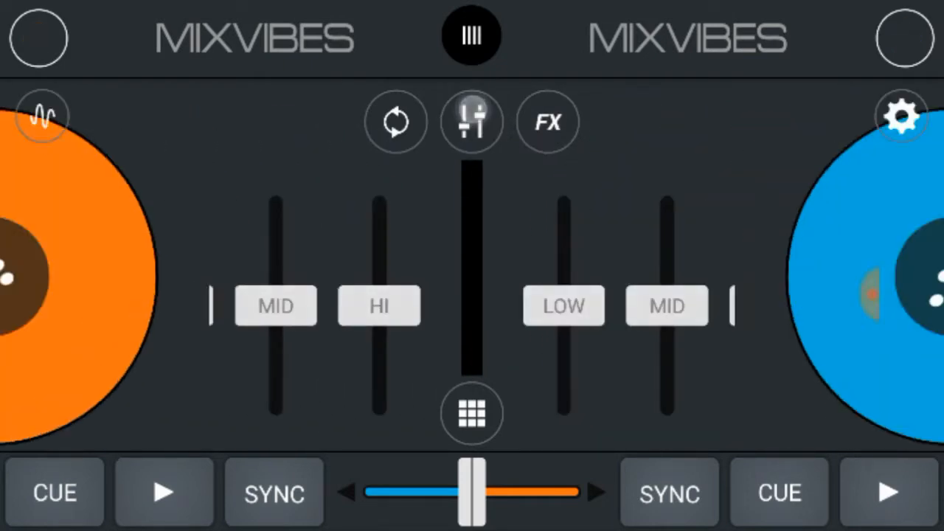
left_click(472, 121)
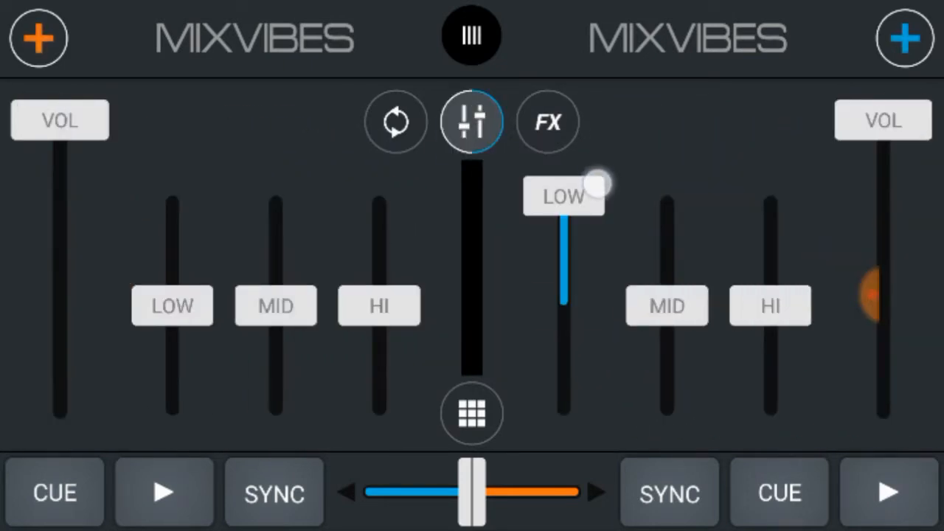
left_click_drag(667, 305, 667, 322)
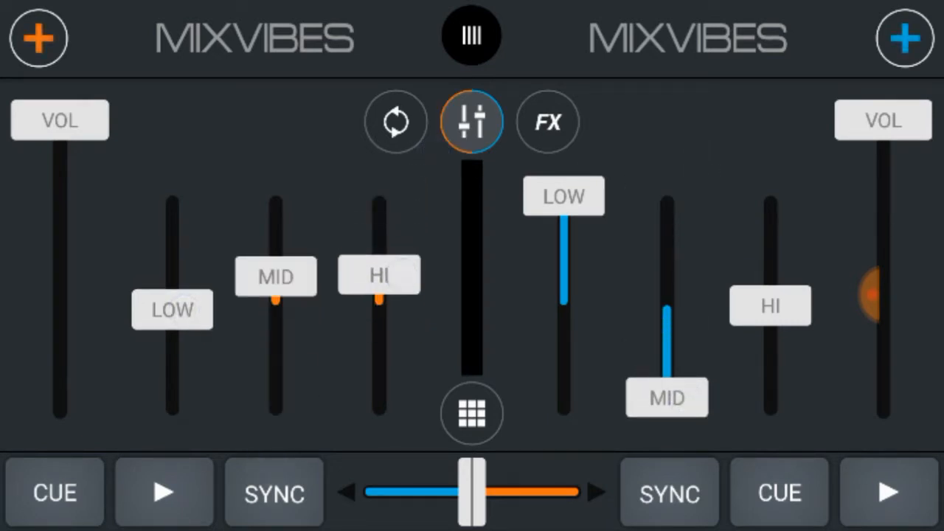
left_click(472, 413)
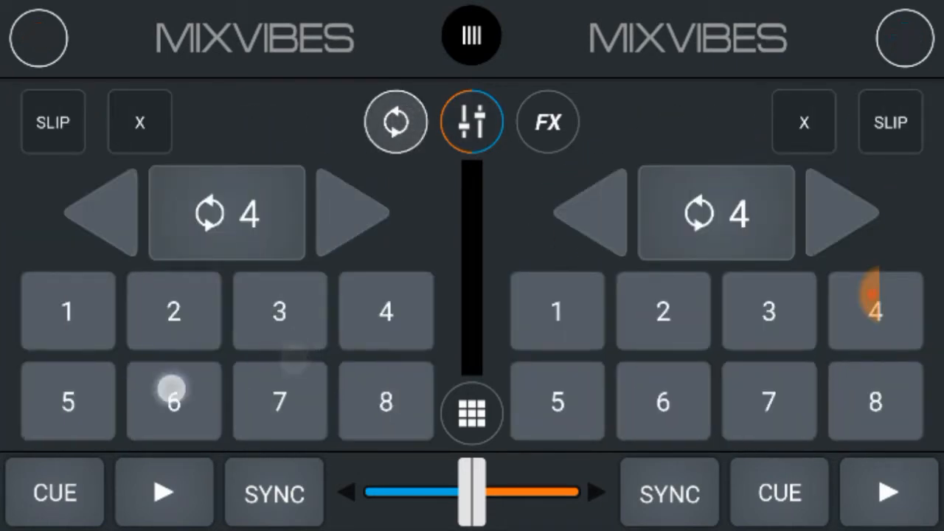
Lengthen the loop to 32 beats on both decks and bring up the sampler pads
left_click(770, 310)
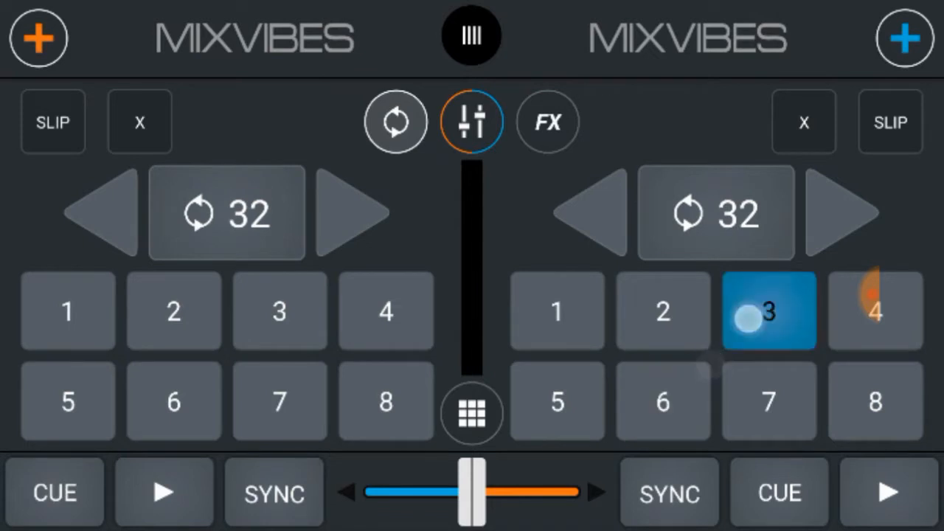
left_click(472, 413)
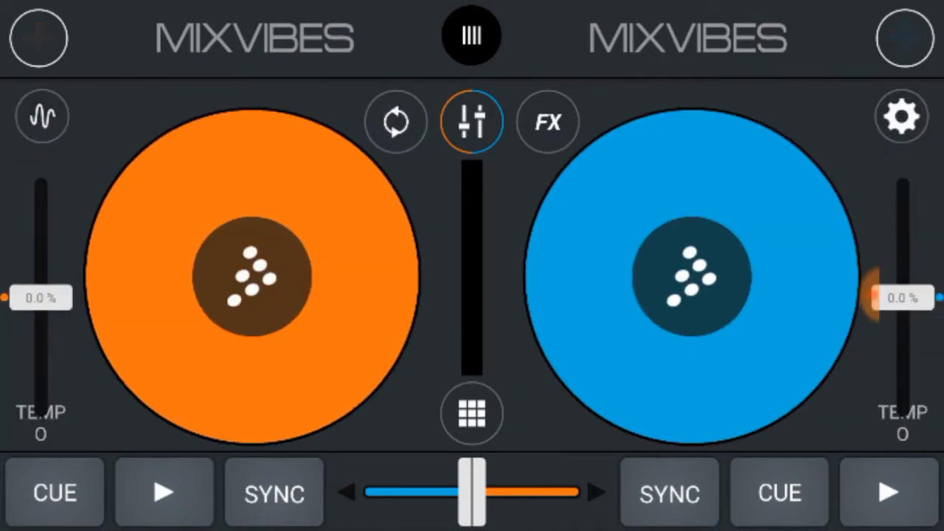
left_click(473, 413)
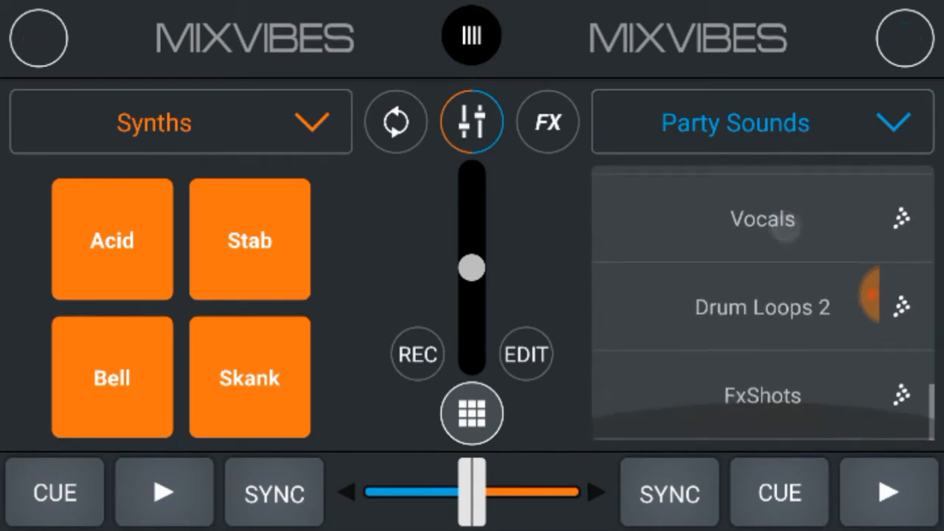
Load the Vocals sample pack on the blue side and trigger its Oh Yeah sample
left_click(761, 219)
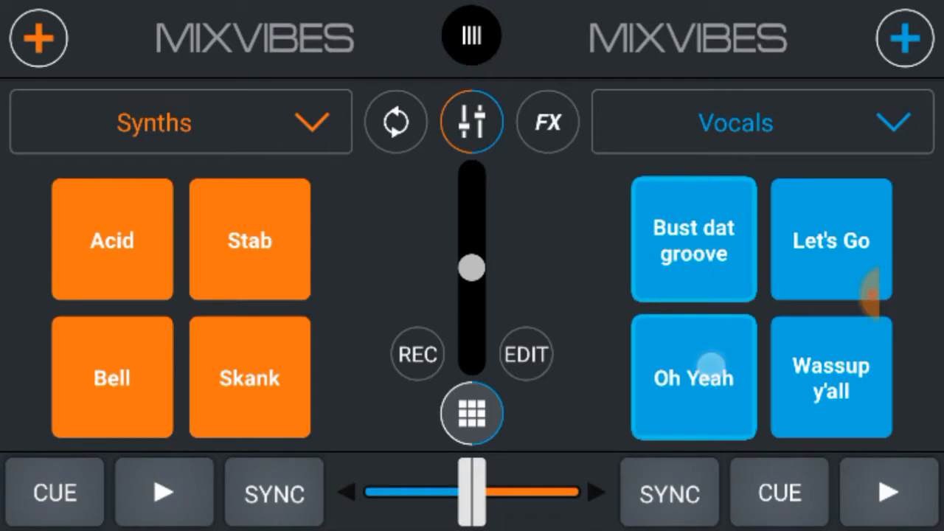
left_click(894, 121)
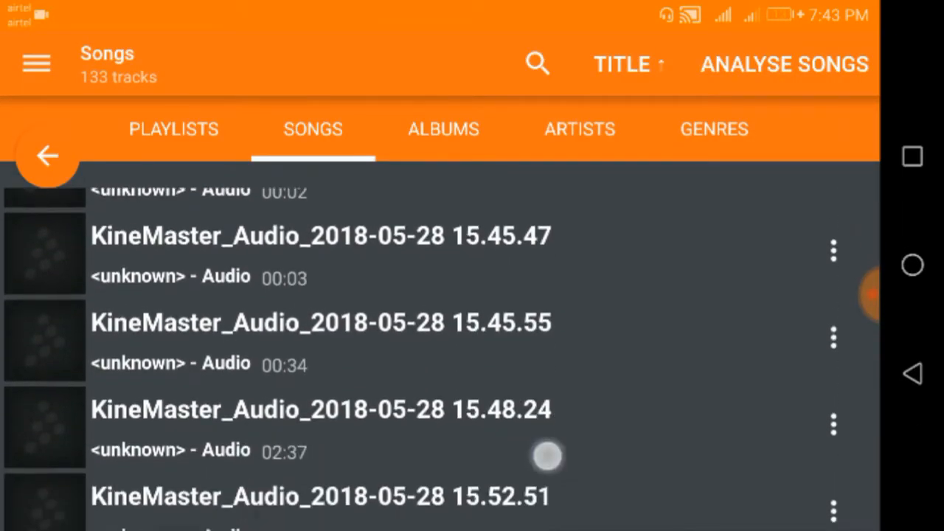
Browse the Songs list and load a 106.0 BPM track on orange and a 130.0 BPM track on blue
scroll("down", 3)
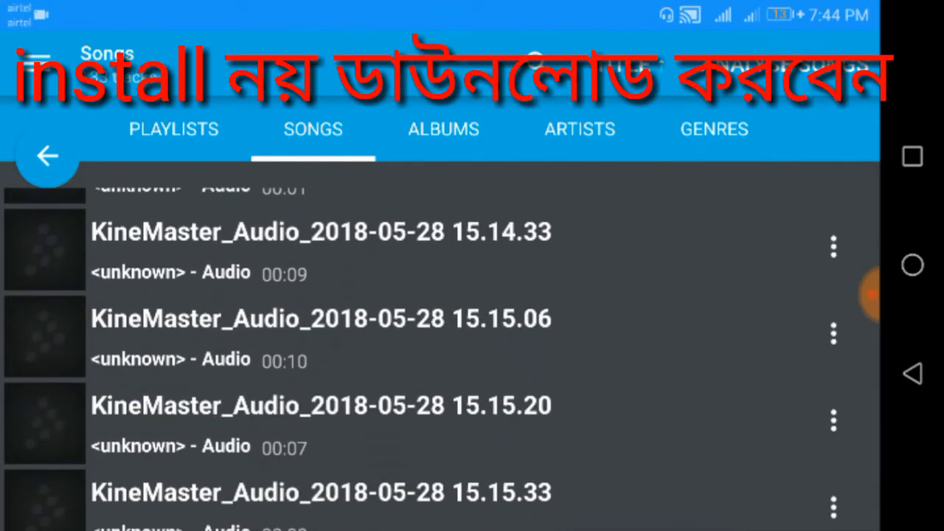
scroll("up", 3)
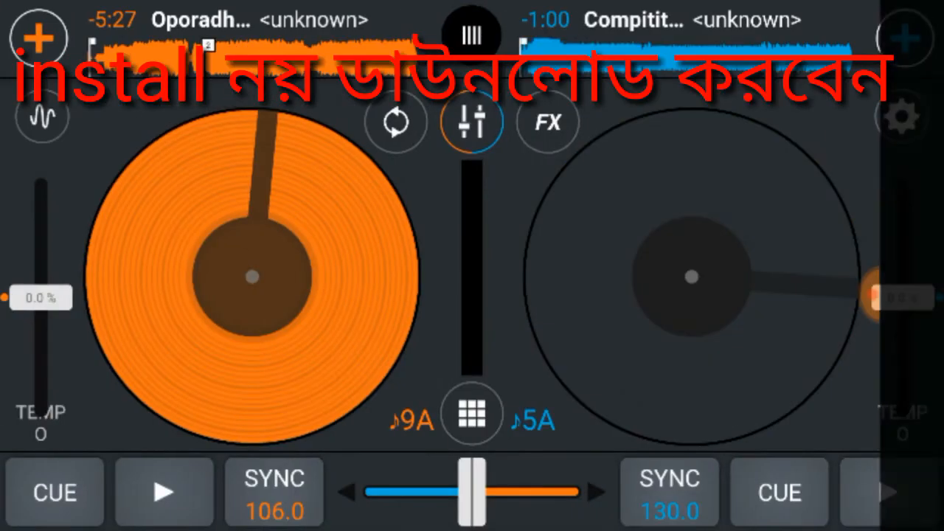
Preview the blue deck's track briefly, pause it and return it to its cue point
left_click(890, 493)
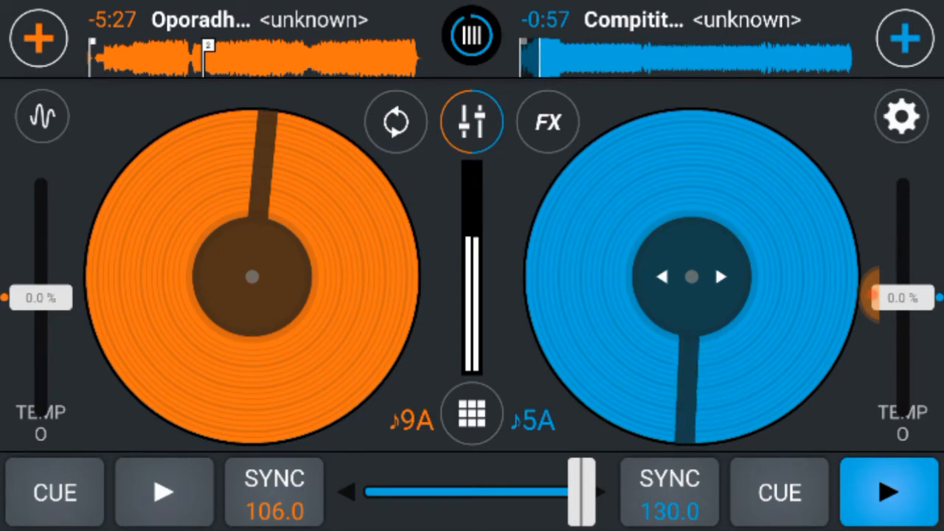
left_click(888, 493)
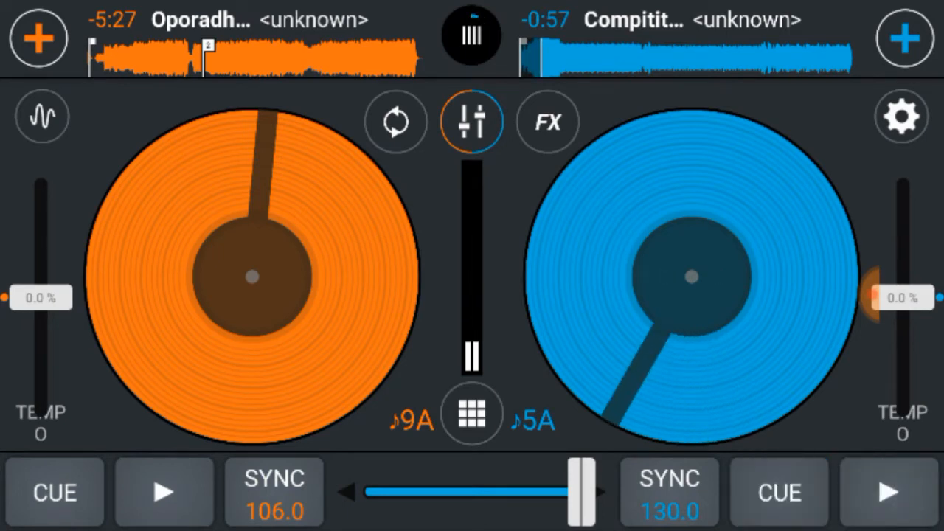
left_click(779, 493)
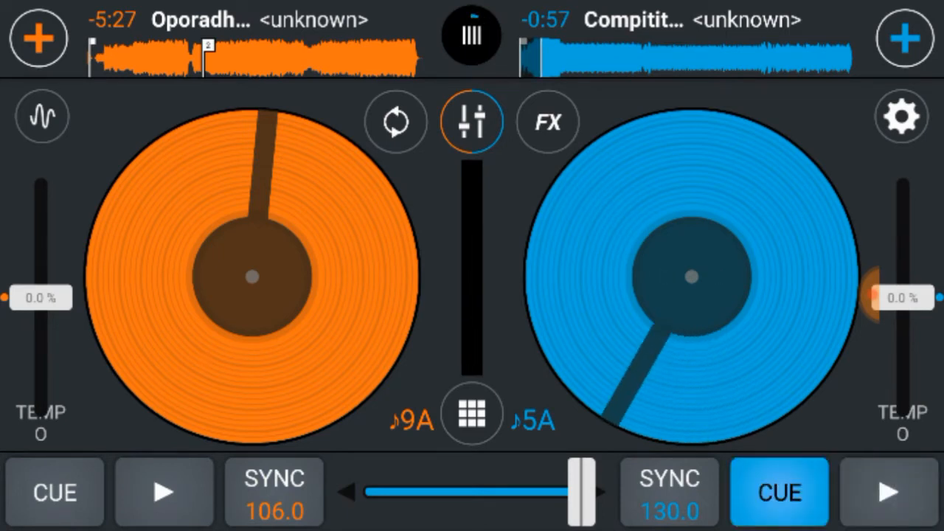
left_click(779, 493)
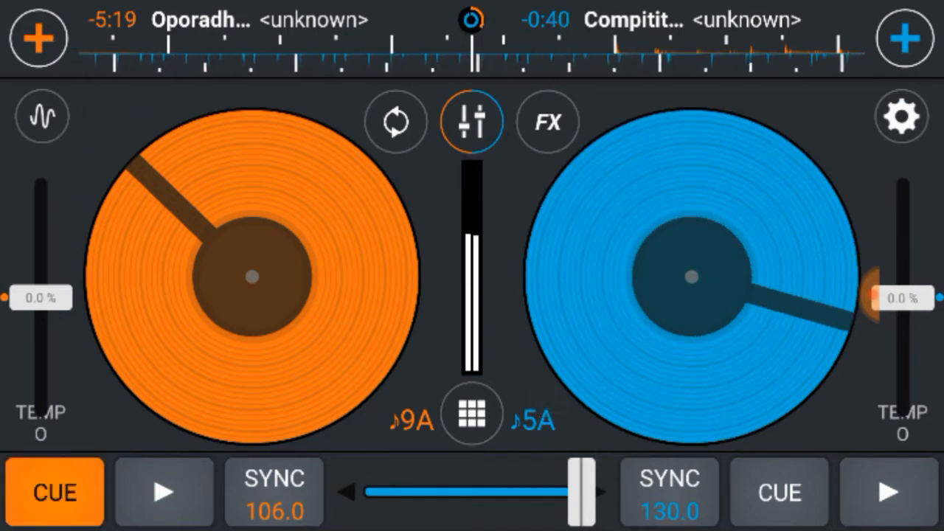
left_click(779, 493)
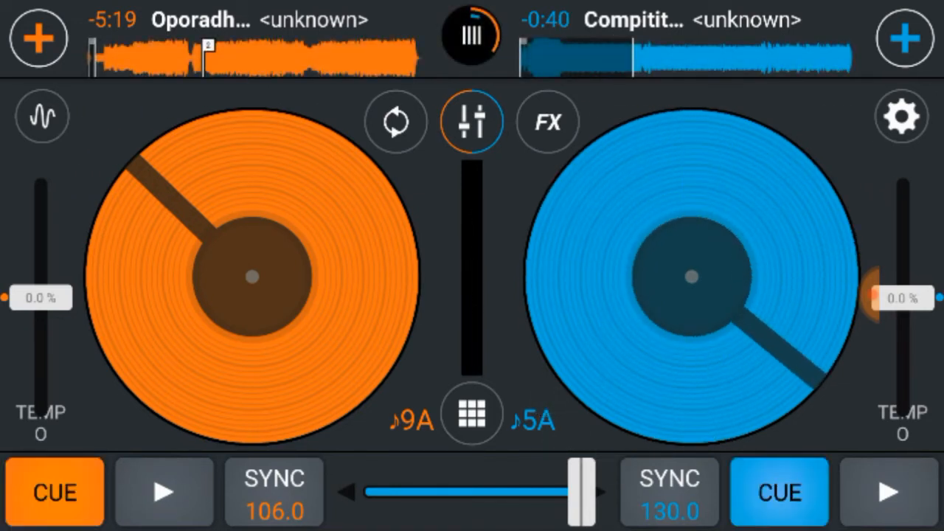
Start recording the mix from the settings panel and return to the decks
left_click(902, 117)
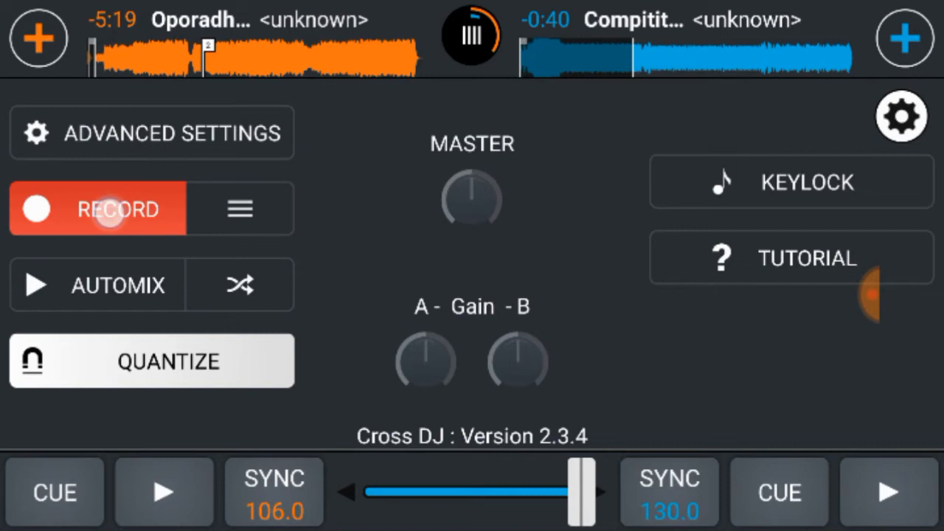
left_click(162, 493)
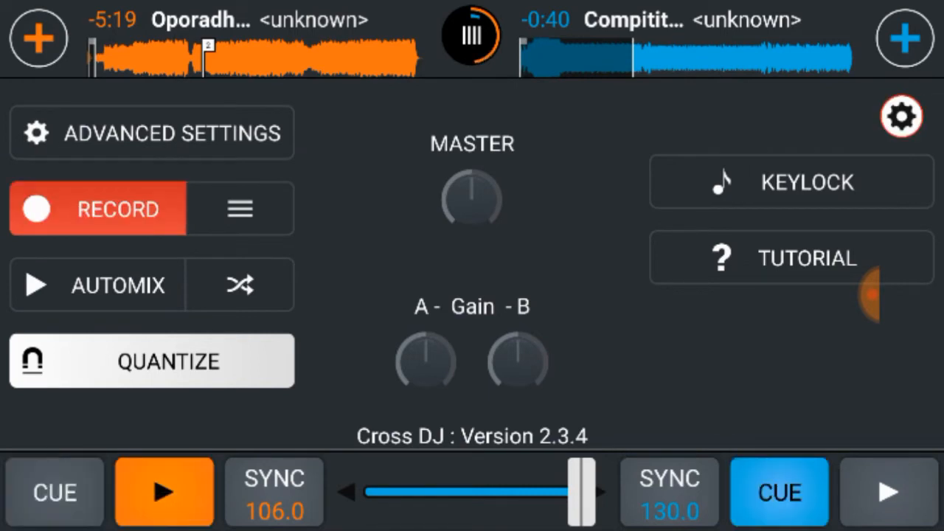
left_click(118, 210)
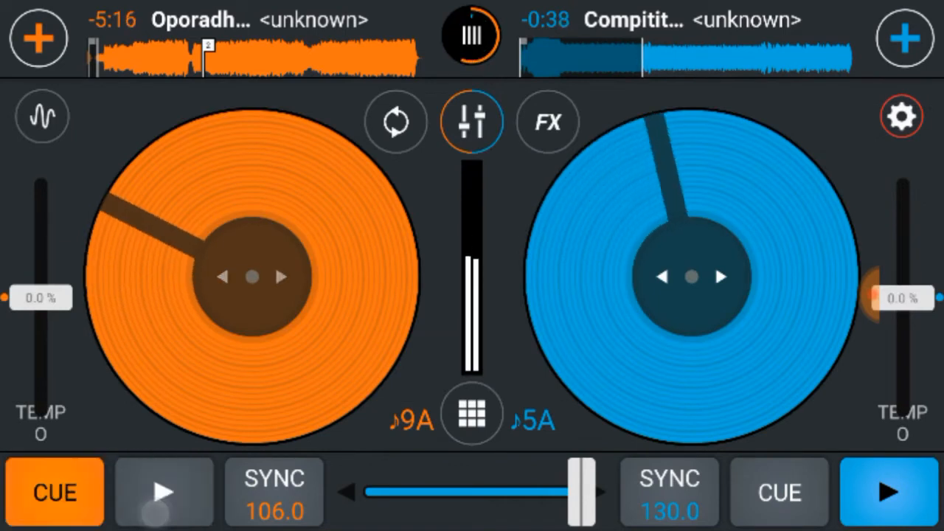
Play both decks, centre the crossfader for an even blend and bring up the EQ mixer
left_click(162, 493)
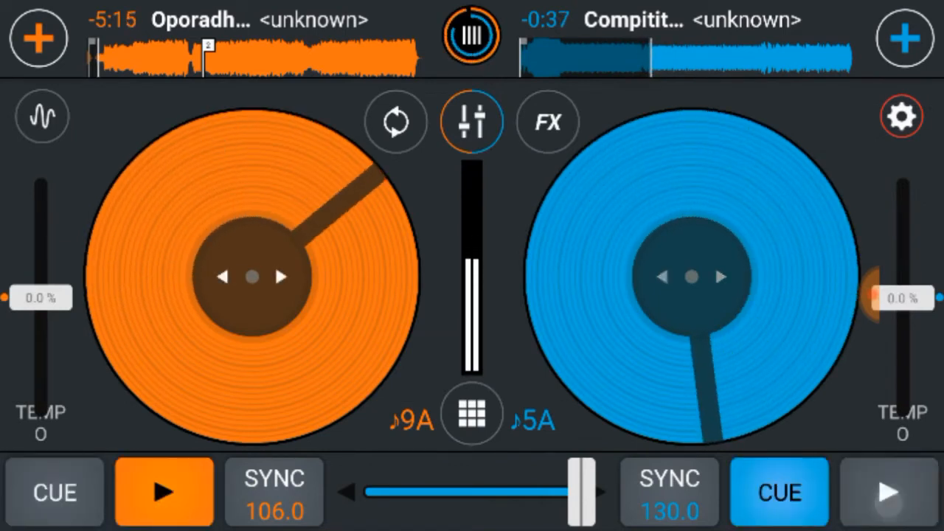
left_click(891, 492)
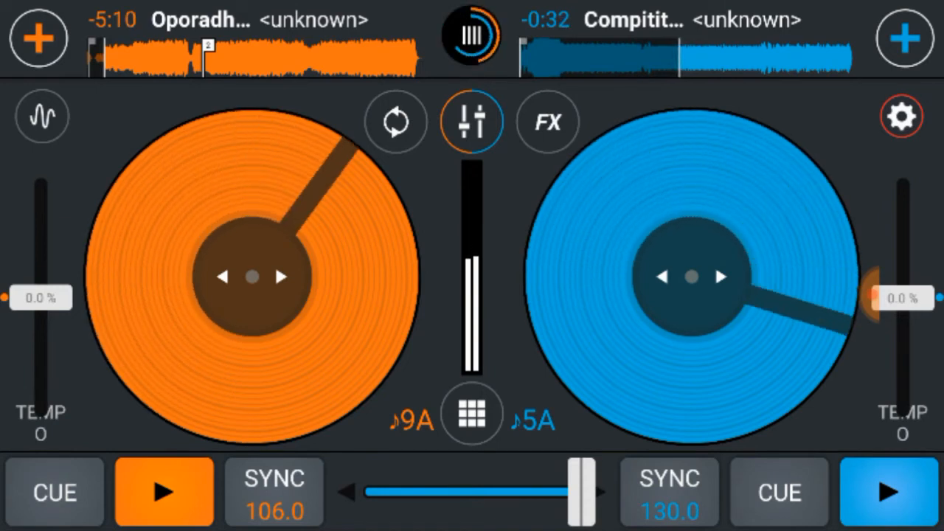
left_click_drag(583, 493, 435, 493)
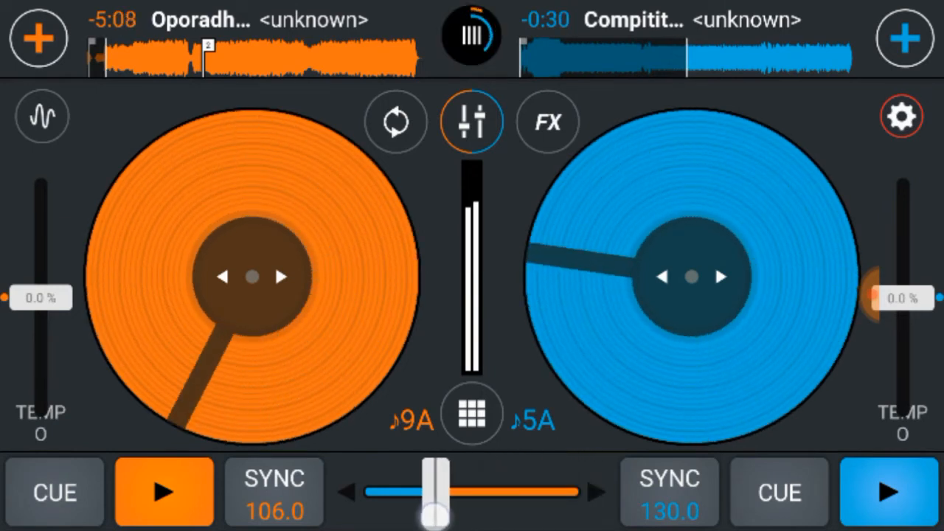
left_click(472, 121)
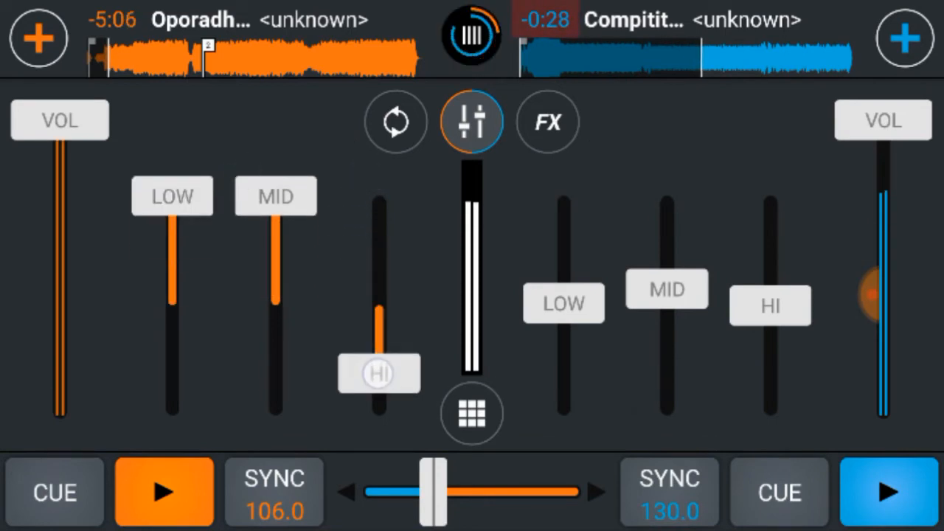
Turn down the left track's highs and pick the Echo effect for the left deck
left_click(548, 121)
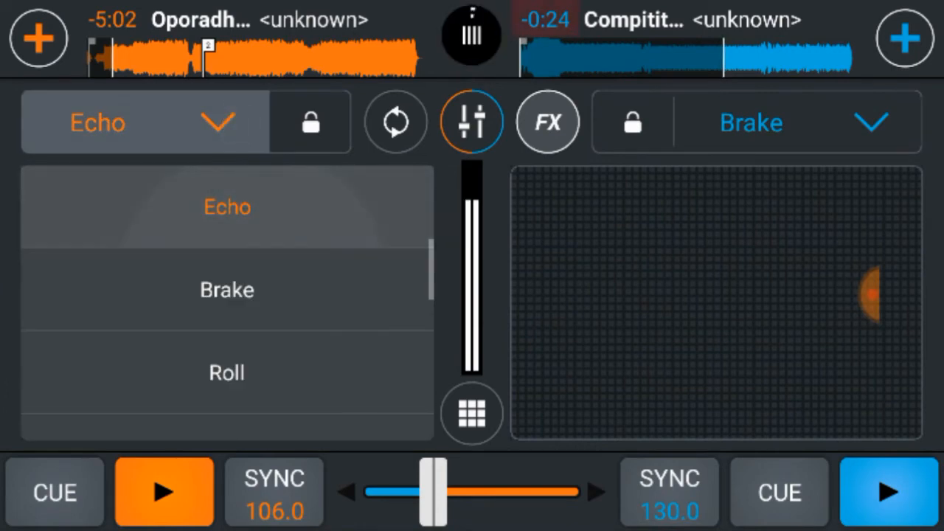
left_click(472, 413)
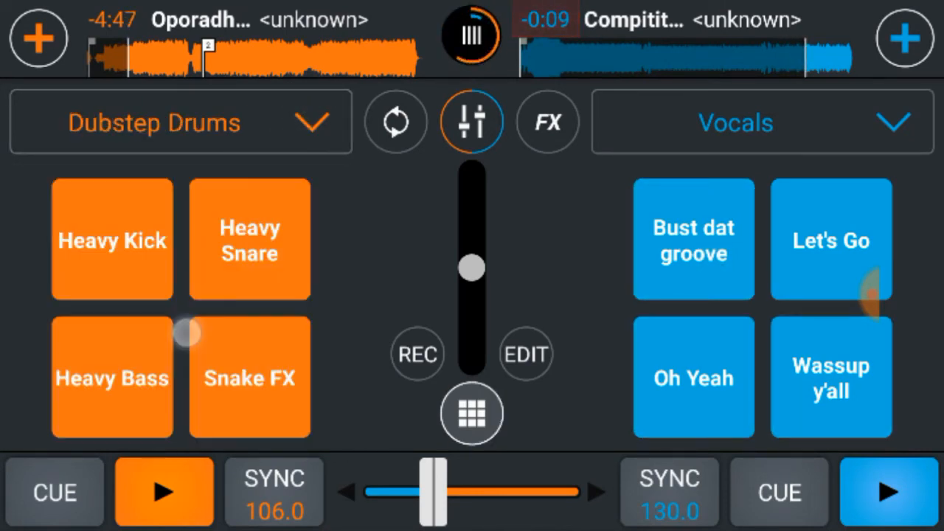
Trigger the Heavy Bass sample, stop and cue the right track, and fade fully to the left track
left_click(472, 413)
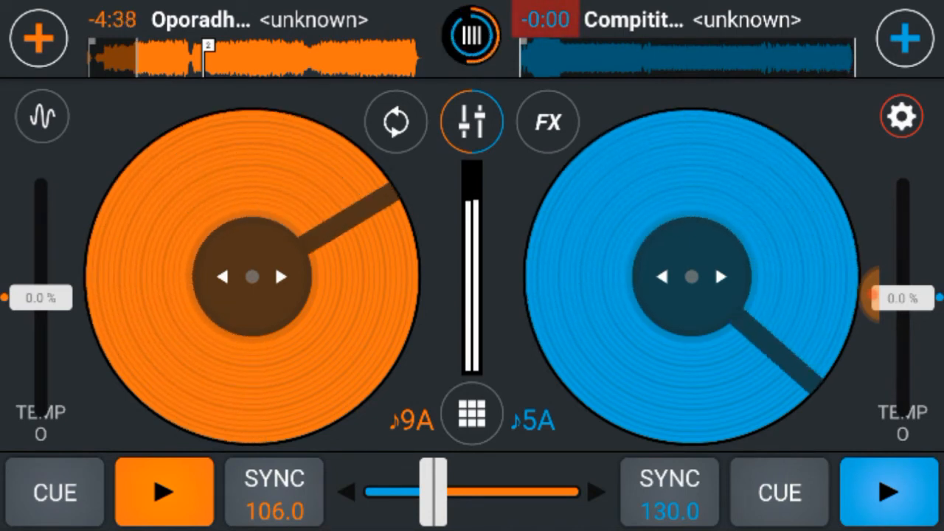
left_click(891, 493)
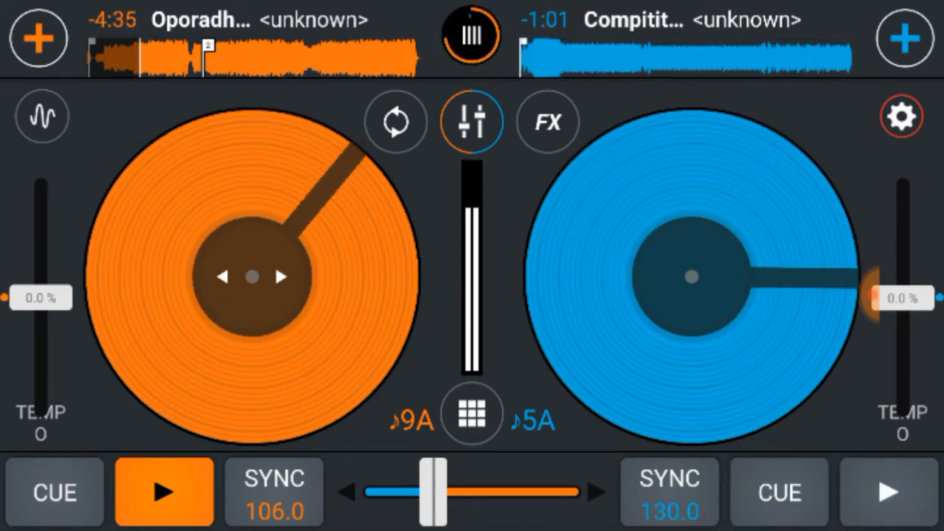
left_click(779, 493)
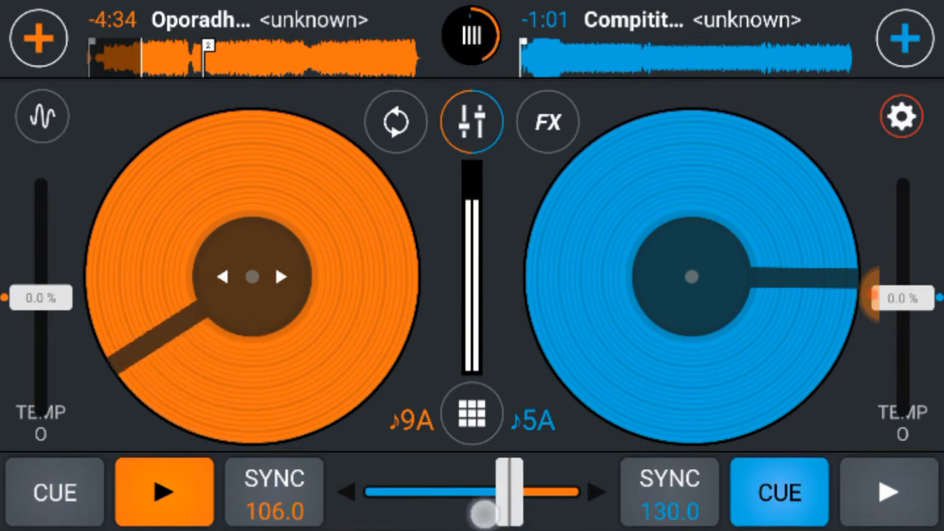
left_click_drag(505, 492, 366, 492)
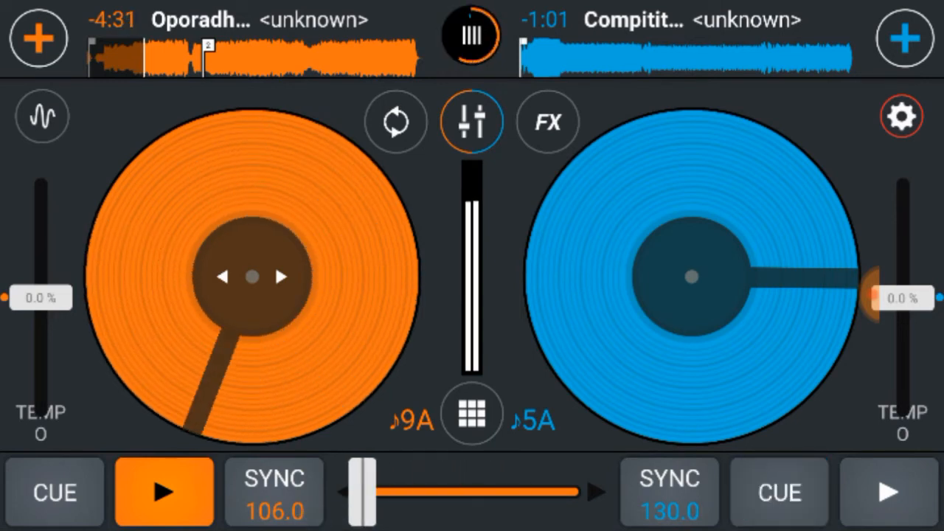
left_click(779, 493)
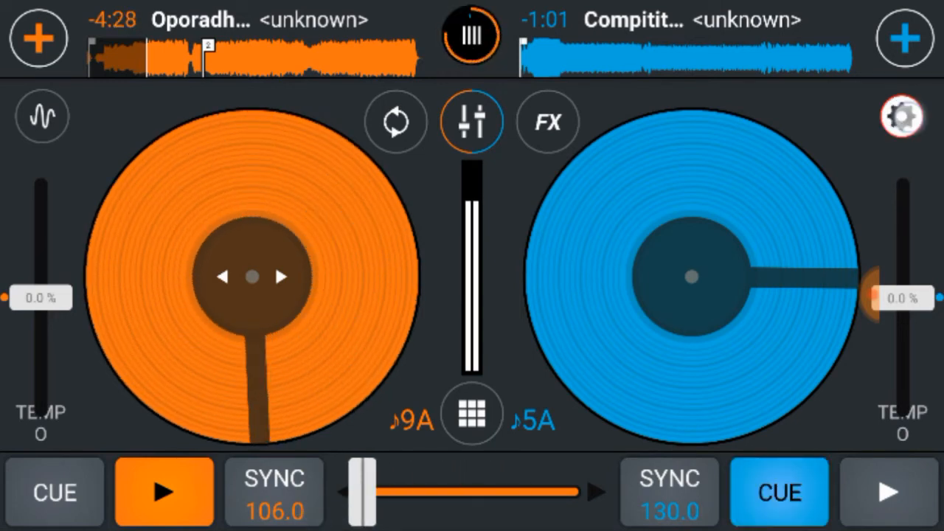
Stop the recording from the settings panel, saving the 54-second mix into My Mixes
left_click(903, 116)
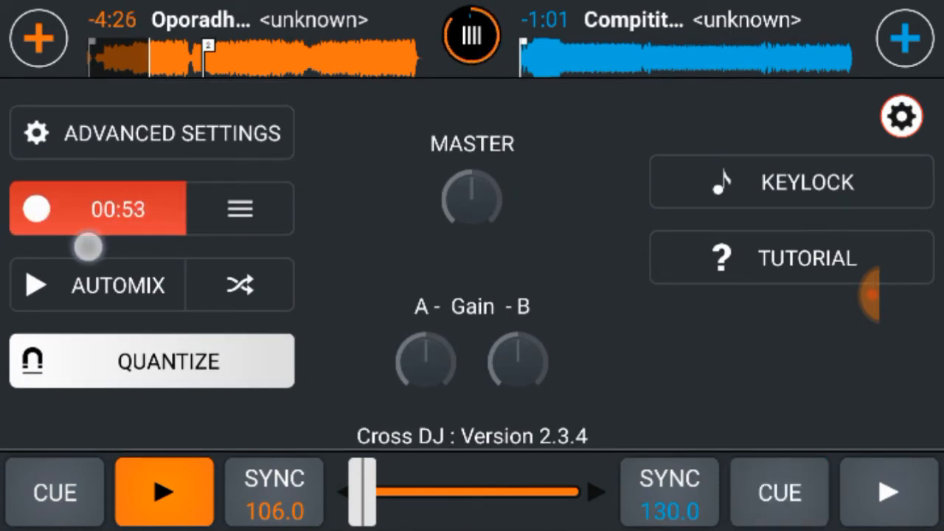
left_click(118, 209)
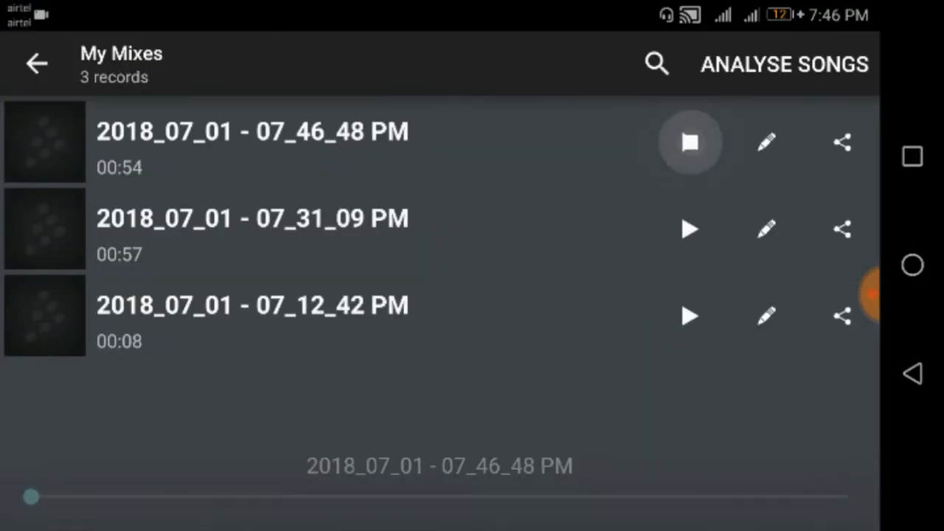
Play and stop the newly saved mix, then keep Vocals as the right-hand sample bank
left_click(691, 142)
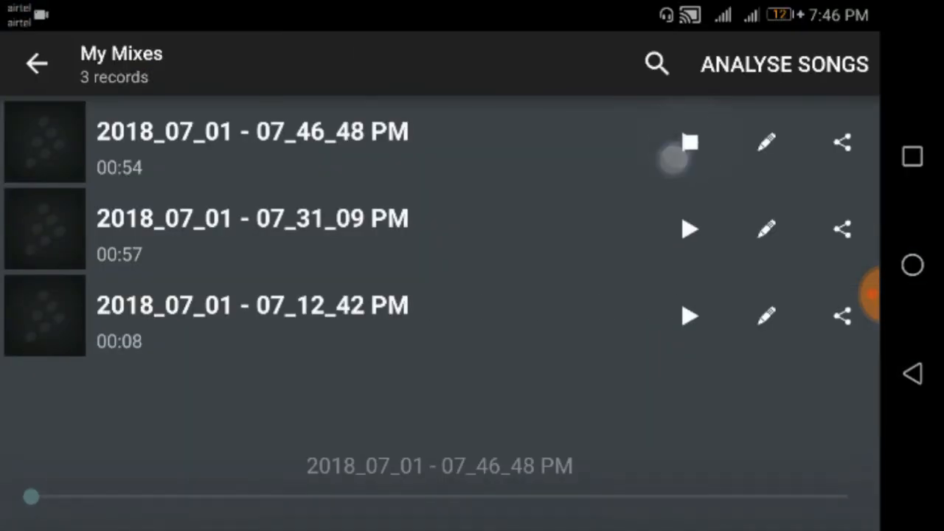
left_click(691, 142)
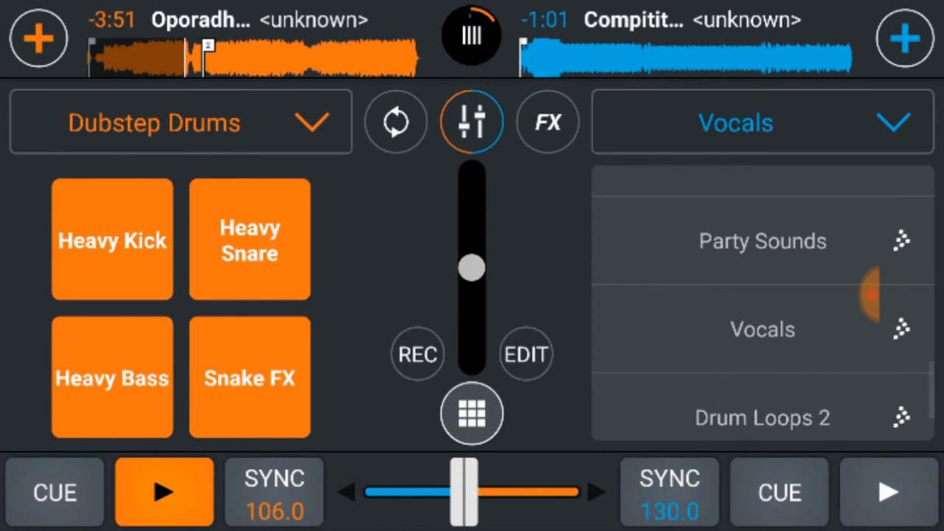
left_click(164, 491)
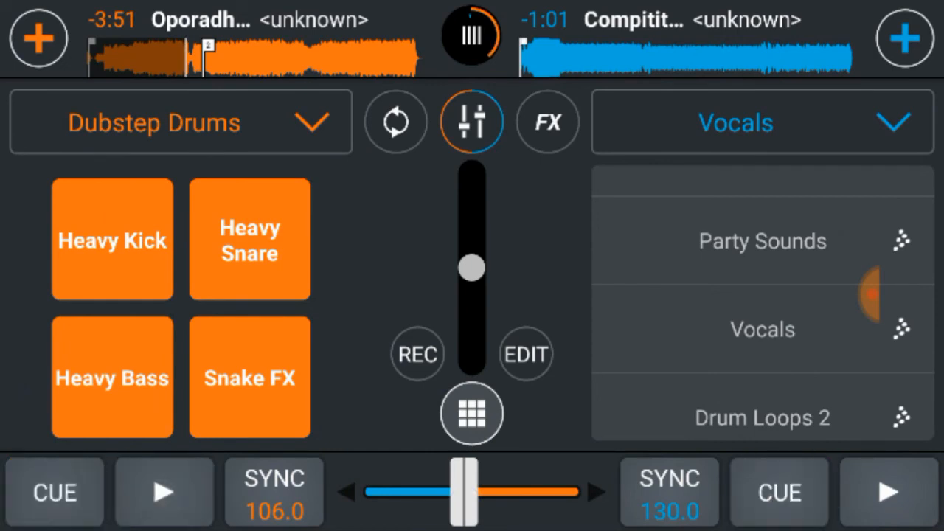